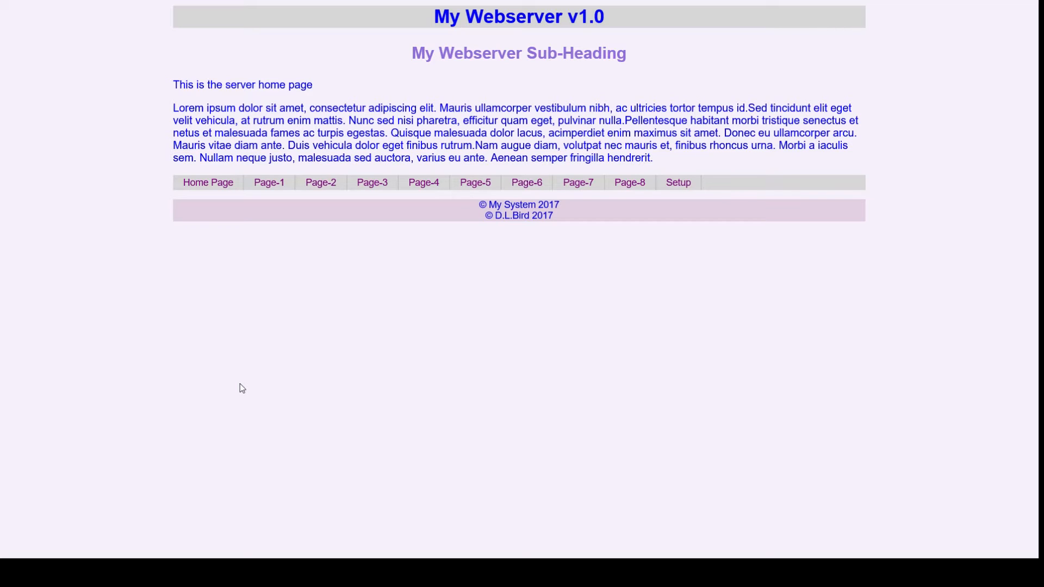
pyautogui.moveTo(233, 371)
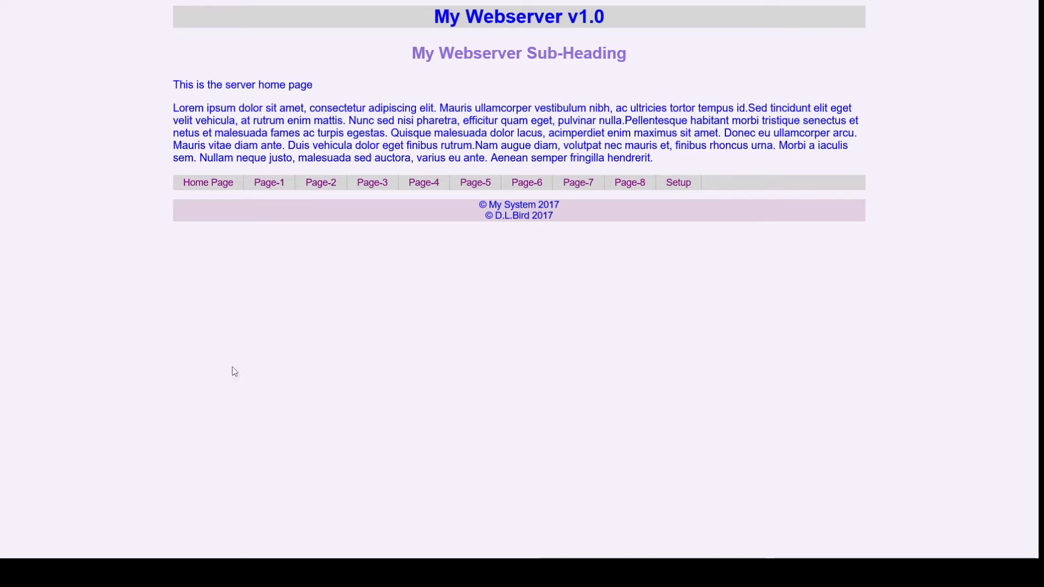
pyautogui.moveTo(596, 203)
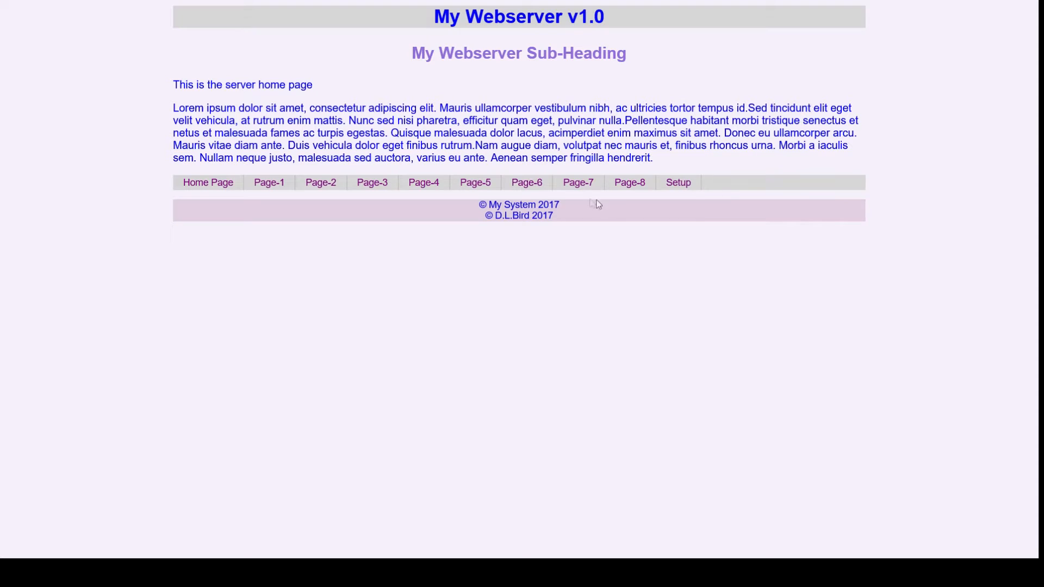
pyautogui.moveTo(546, 202)
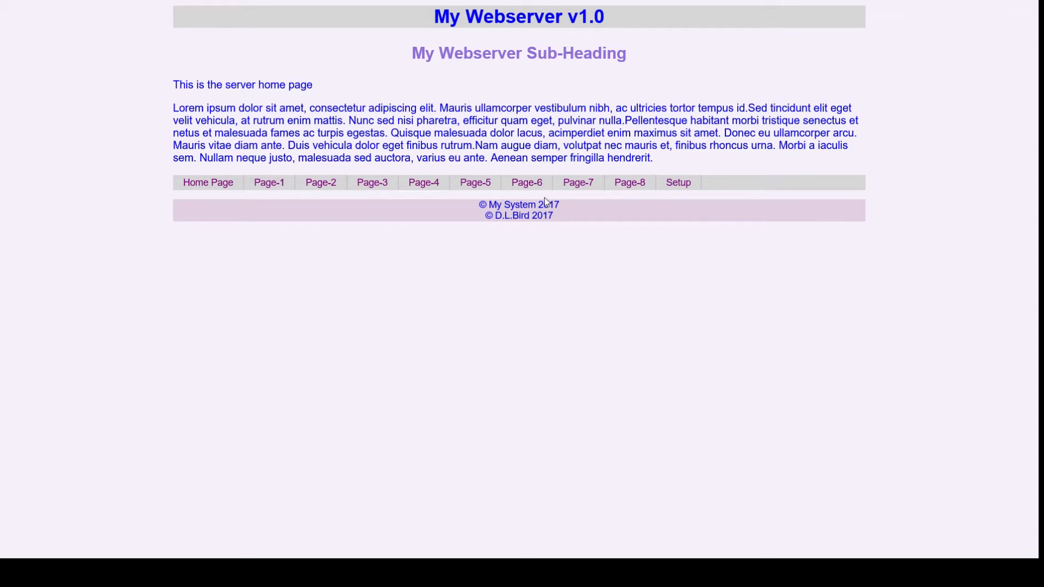
pyautogui.moveTo(269, 183)
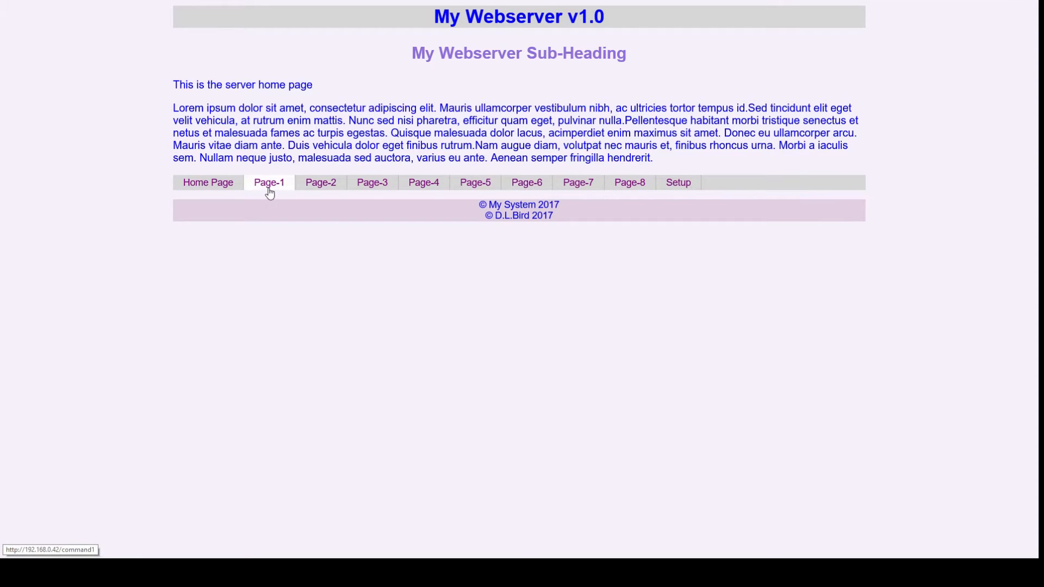
# Browse the server's numbered pages through Page-8, then return toward the Home Page link.
pyautogui.click(269, 183)
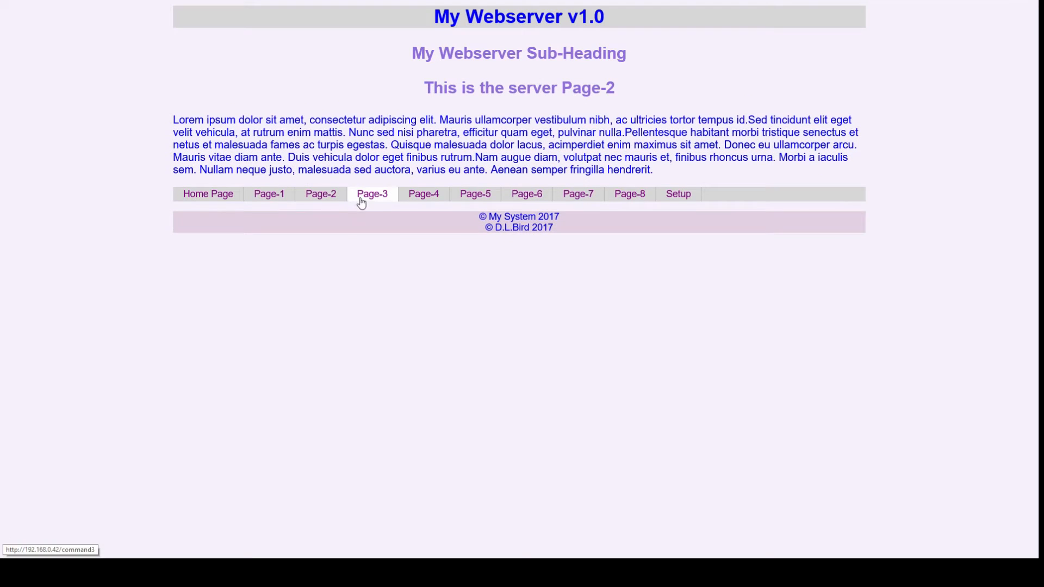
pyautogui.click(423, 194)
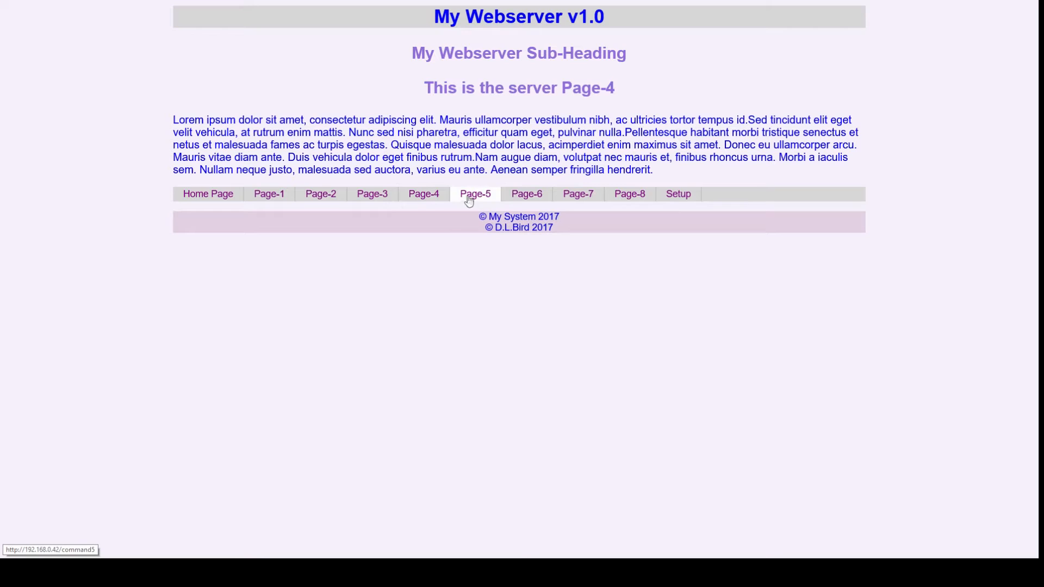
pyautogui.click(475, 193)
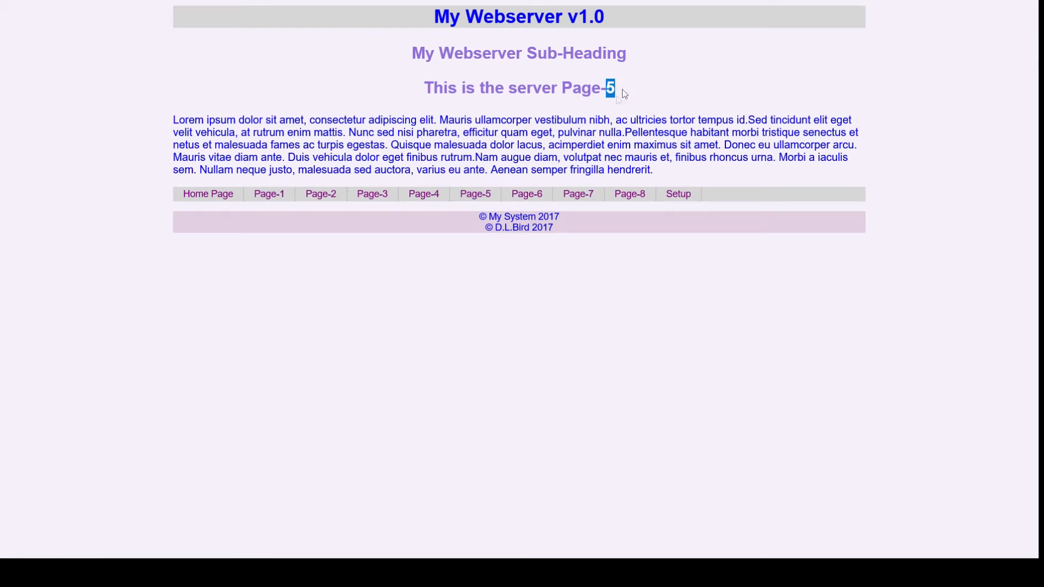
pyautogui.click(526, 194)
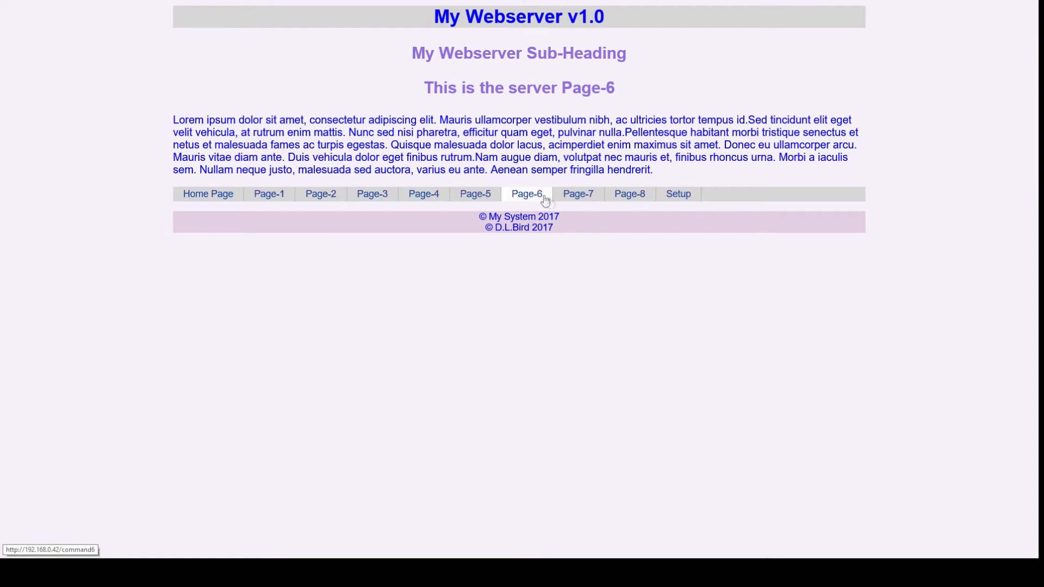
pyautogui.click(629, 193)
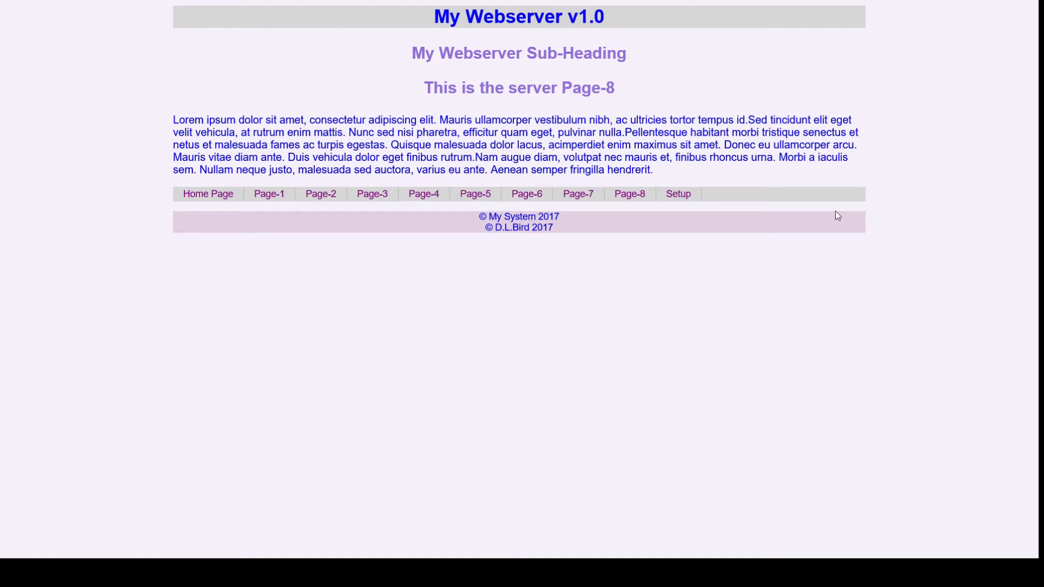
pyautogui.moveTo(785, 192)
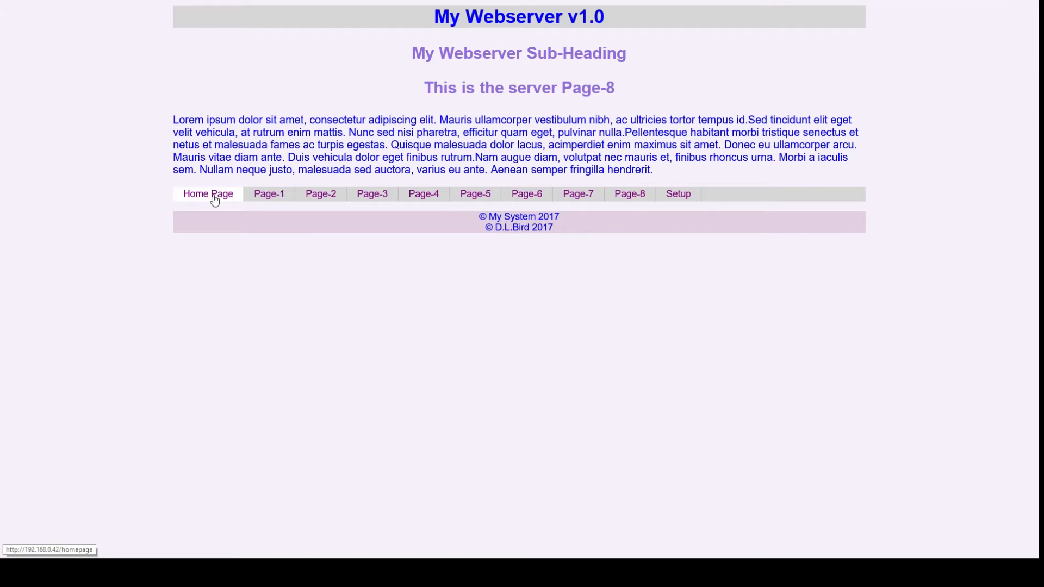
pyautogui.click(269, 194)
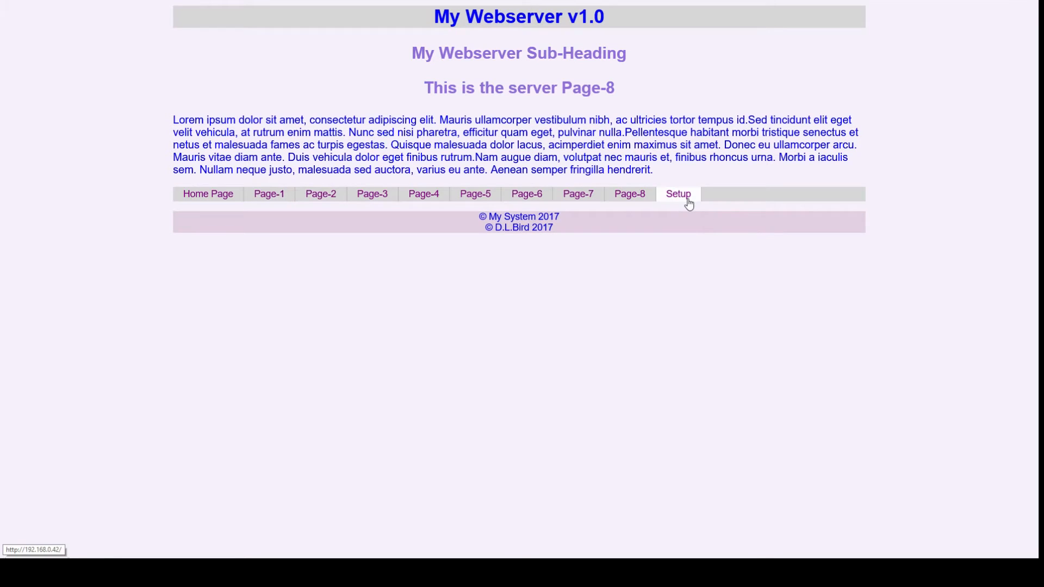
# On the Setup form, replace Input field 1's default value with 100.
pyautogui.click(677, 193)
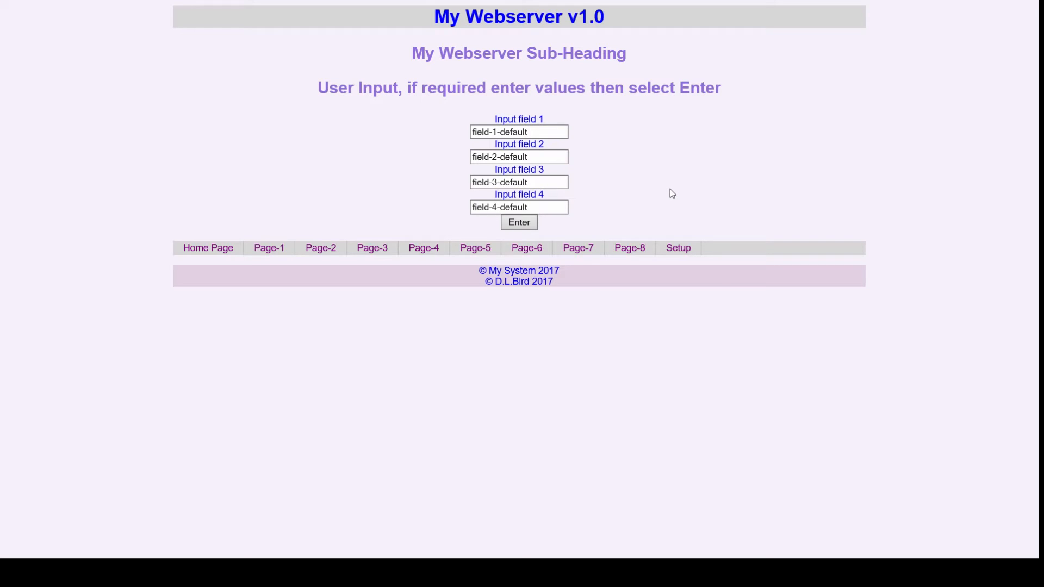
pyautogui.click(519, 132)
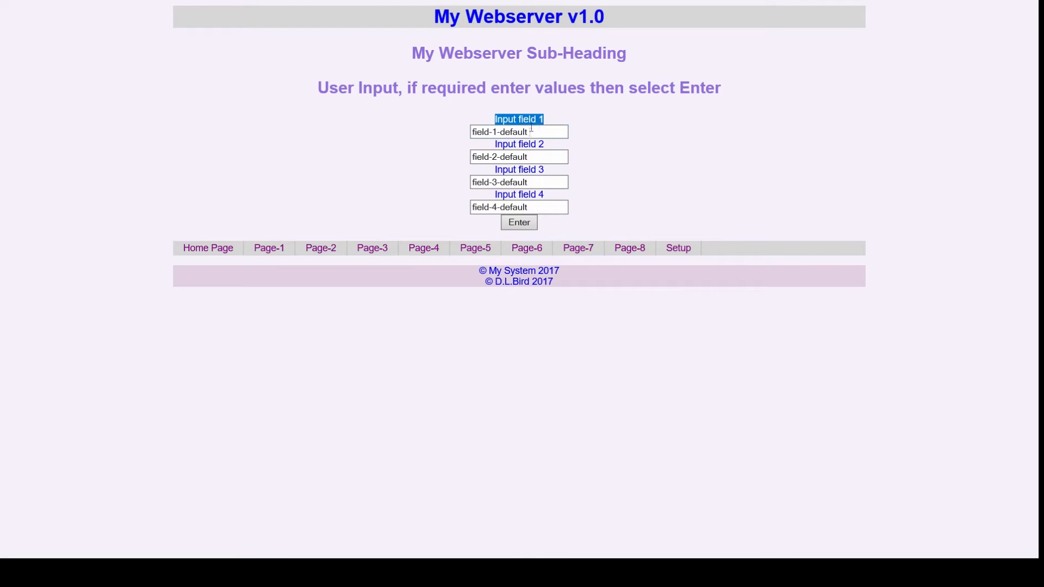
pyautogui.click(518, 132)
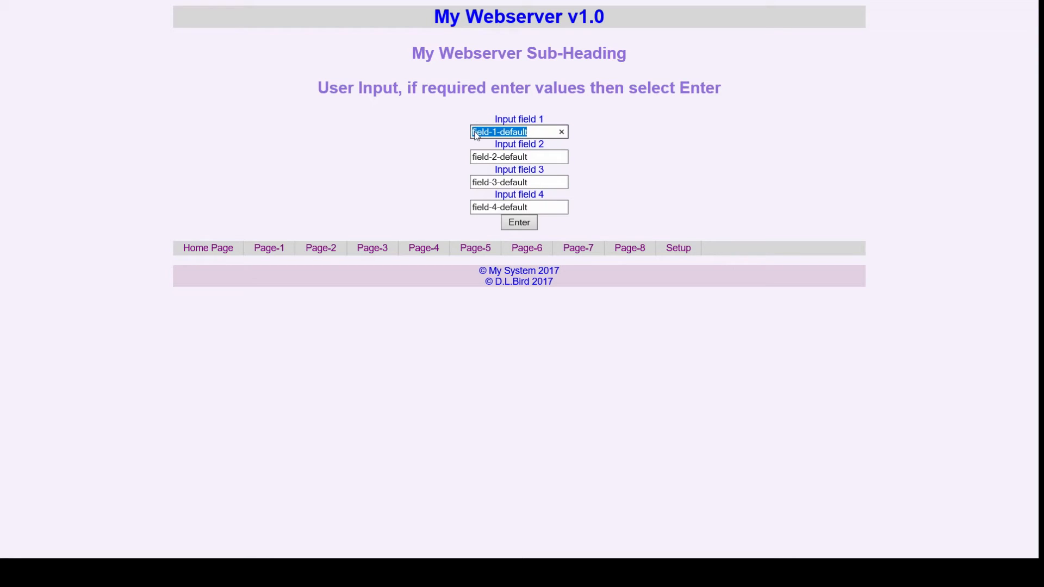
pyautogui.write('100')
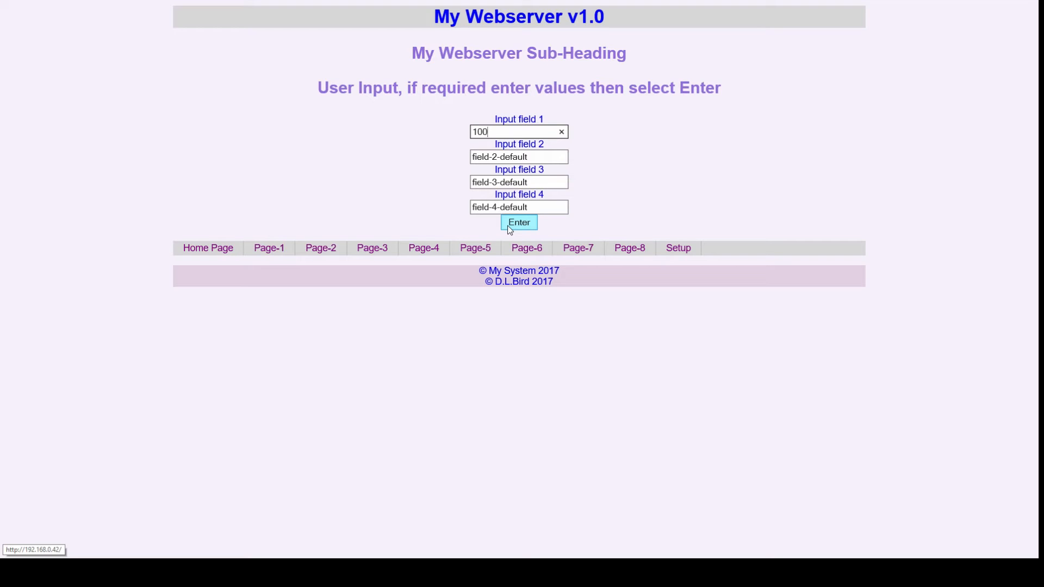
# Submit the form values with Enter so the home page reloads.
pyautogui.click(519, 222)
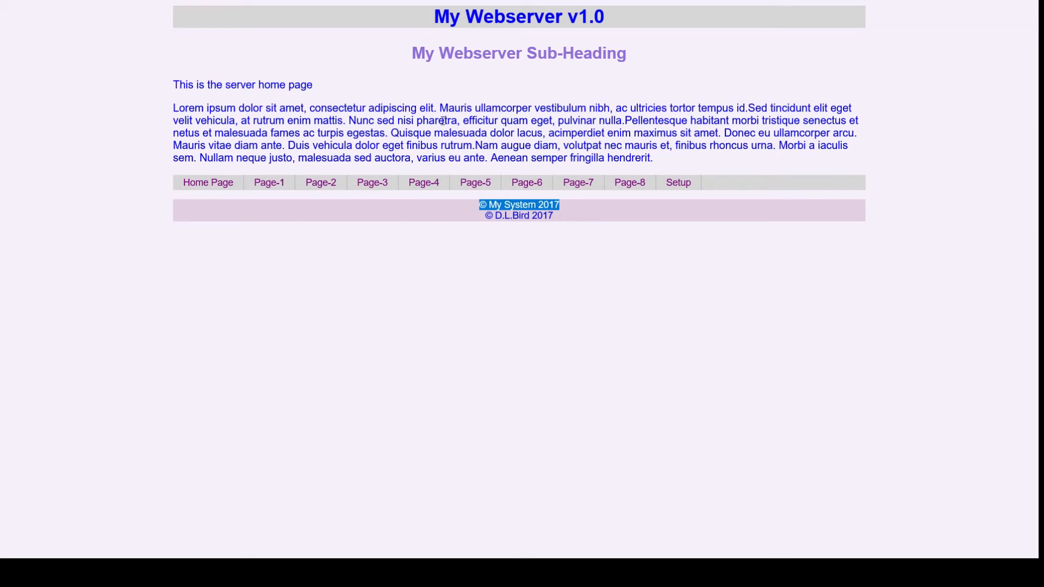
pyautogui.moveTo(445, 121)
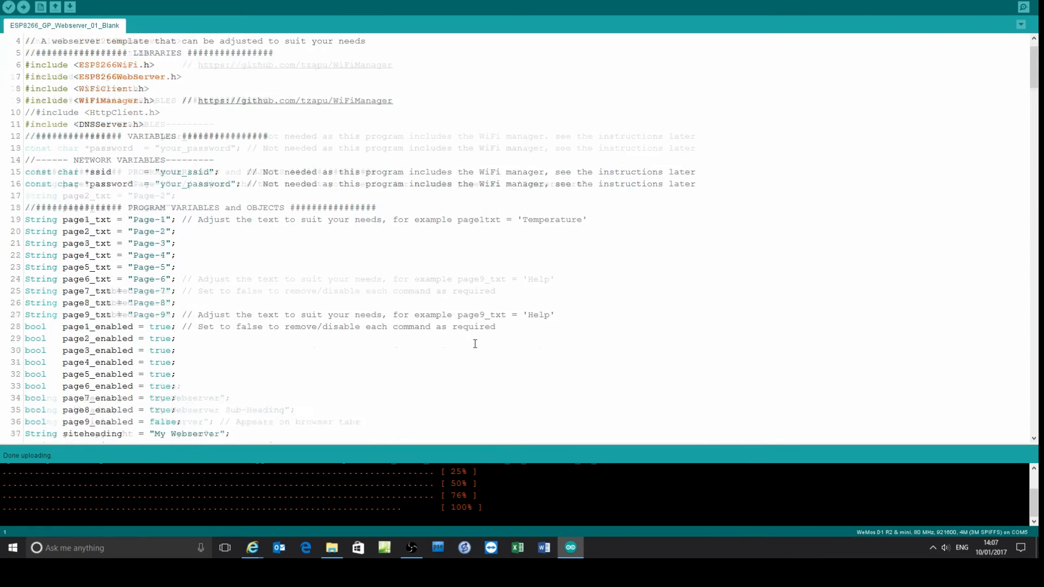
# Scroll to PROGRAM VARIABLES and highlight the "Page-1" label text on line 19.
pyautogui.scroll(-3)
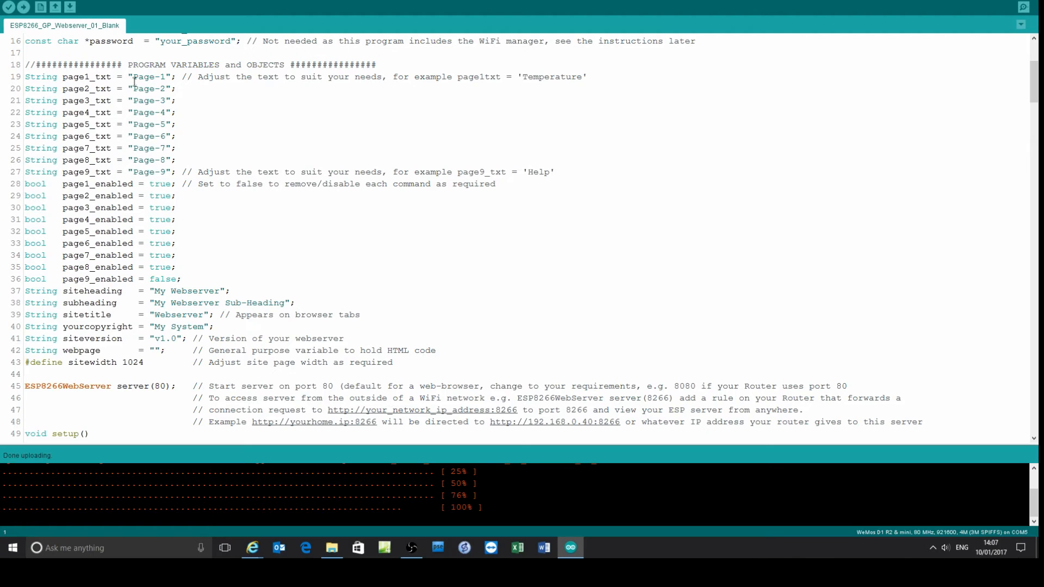
pyautogui.doubleClick(149, 76)
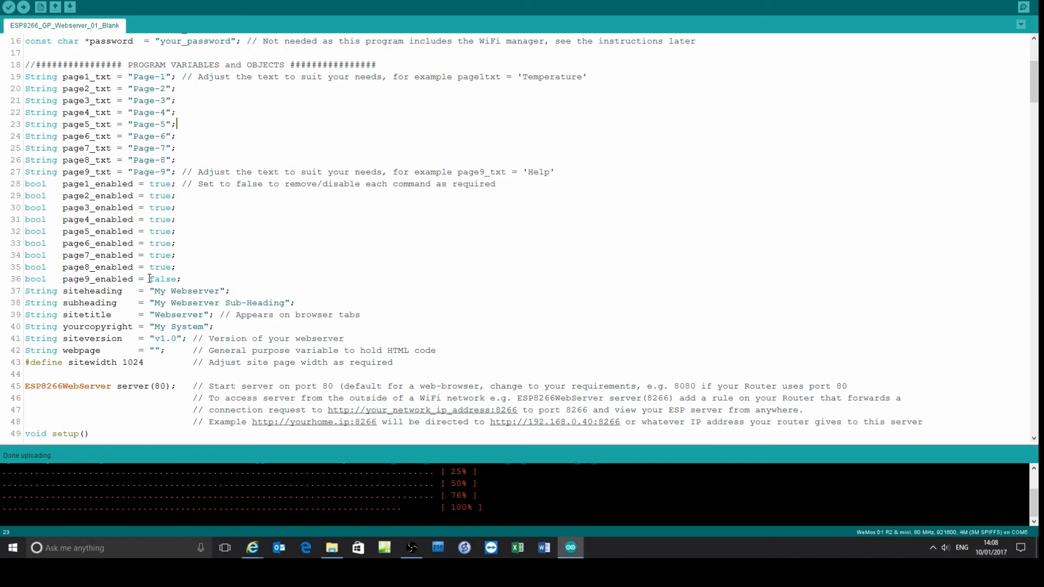
pyautogui.doubleClick(162, 280)
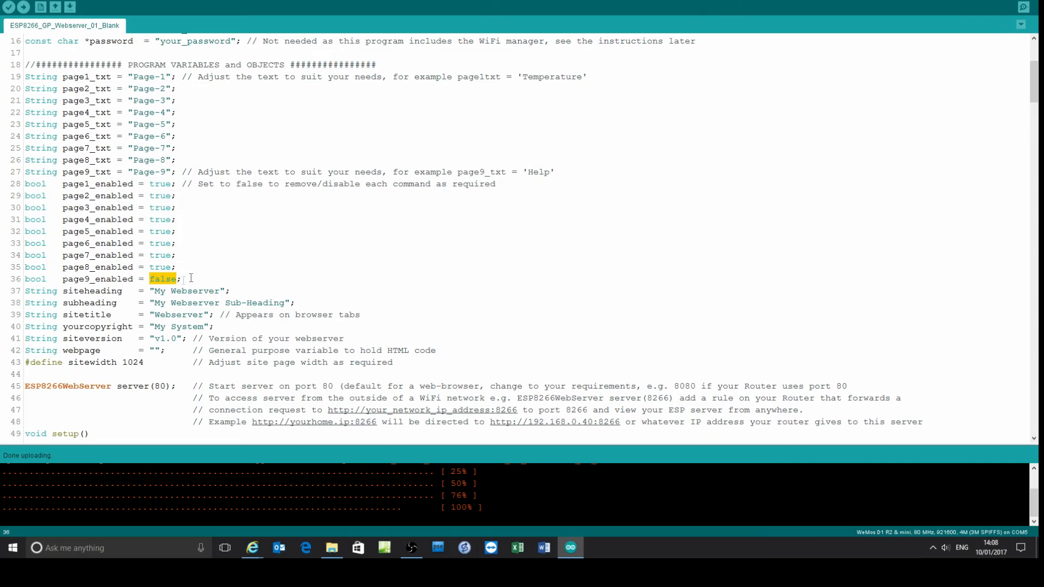
pyautogui.moveTo(223, 292)
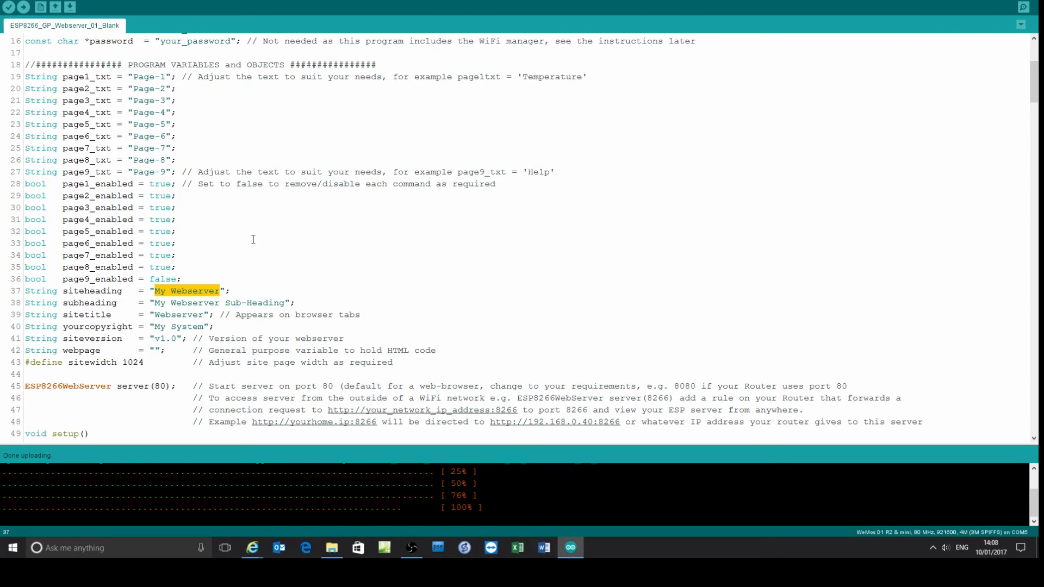
pyautogui.moveTo(274, 296)
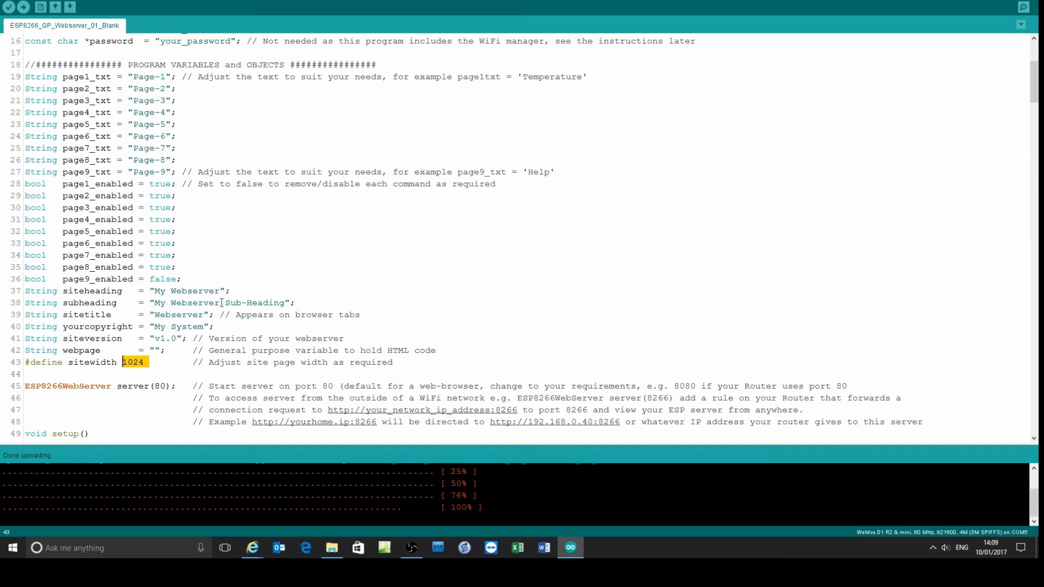
# Scroll to void homepage() and select its lorem ipsum text lines 91–96.
pyautogui.scroll(-3)
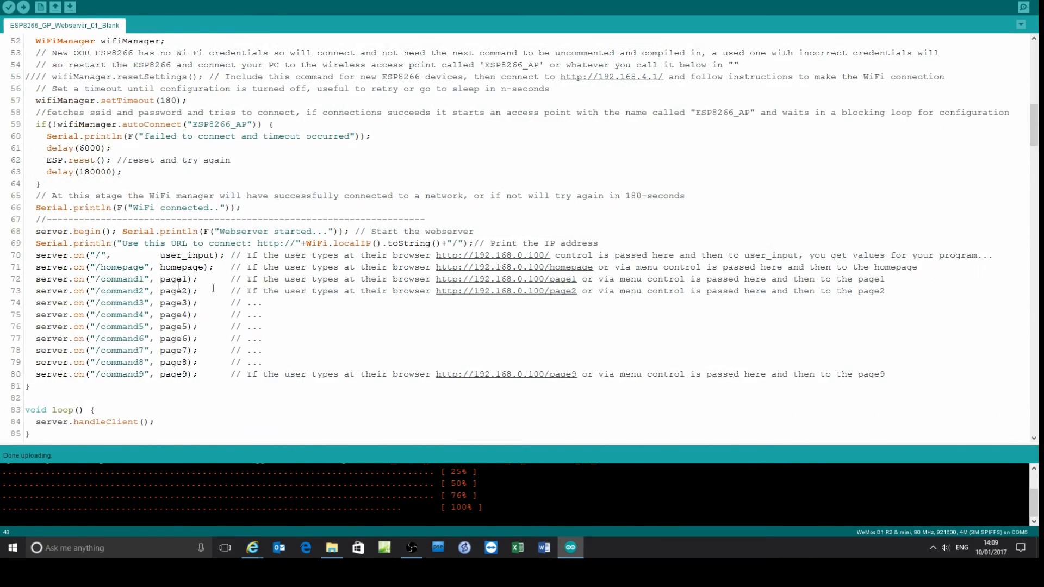
pyautogui.moveTo(35, 254); pyautogui.dragTo(382, 373)
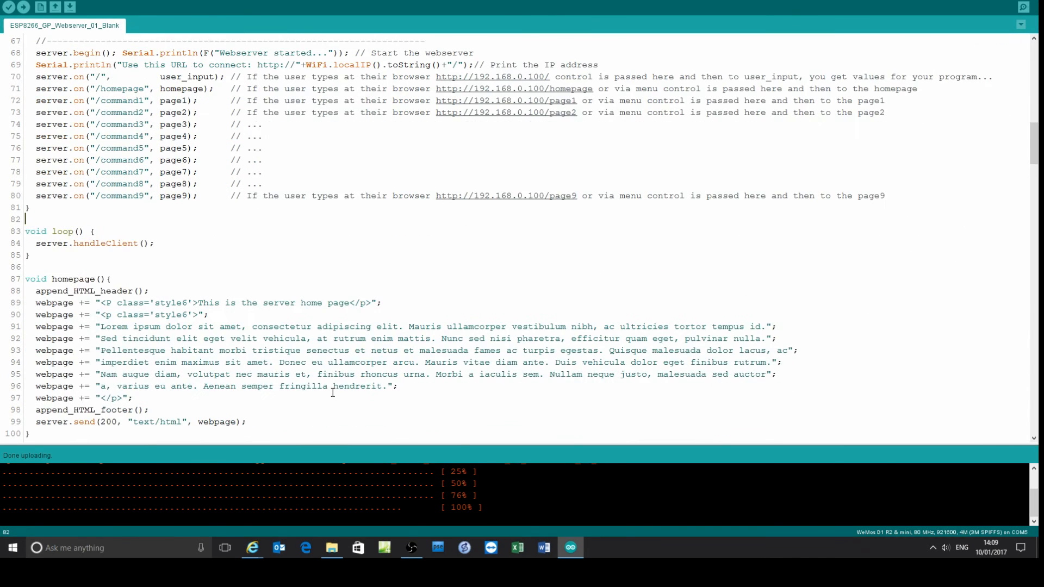
pyautogui.scroll(-3)
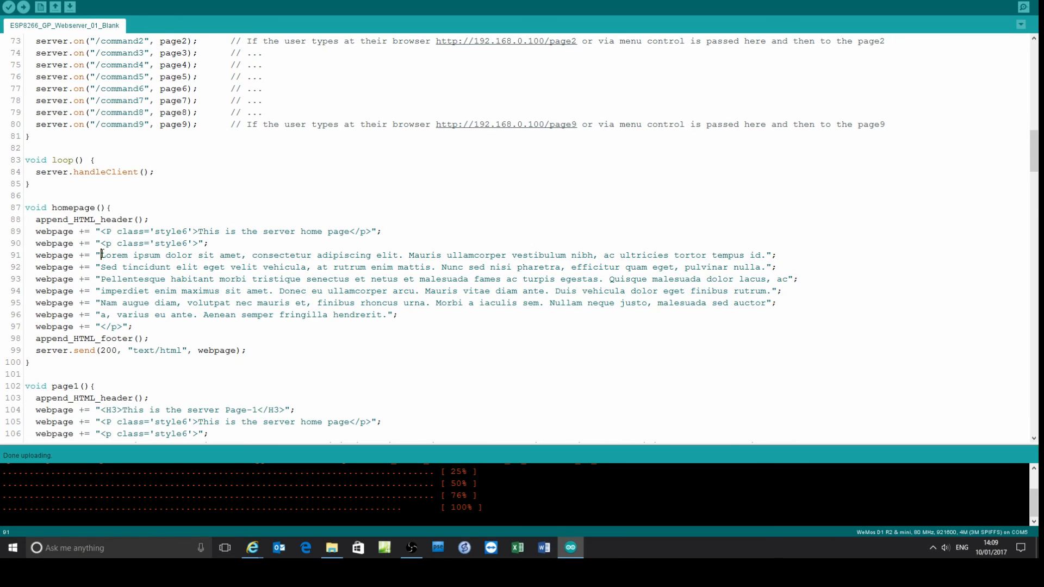
pyautogui.moveTo(100, 255); pyautogui.dragTo(395, 316)
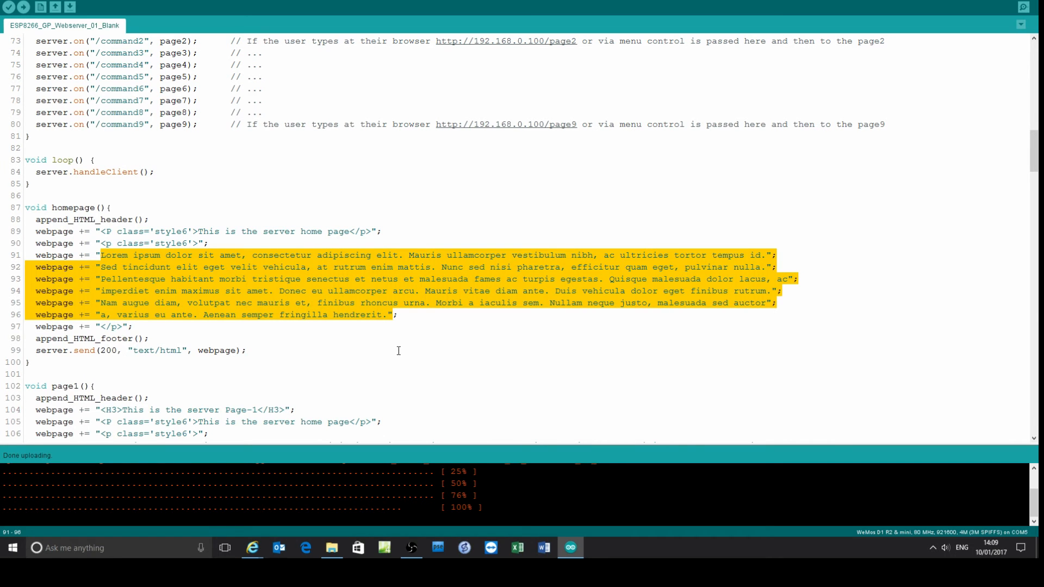
pyautogui.scroll(-3)
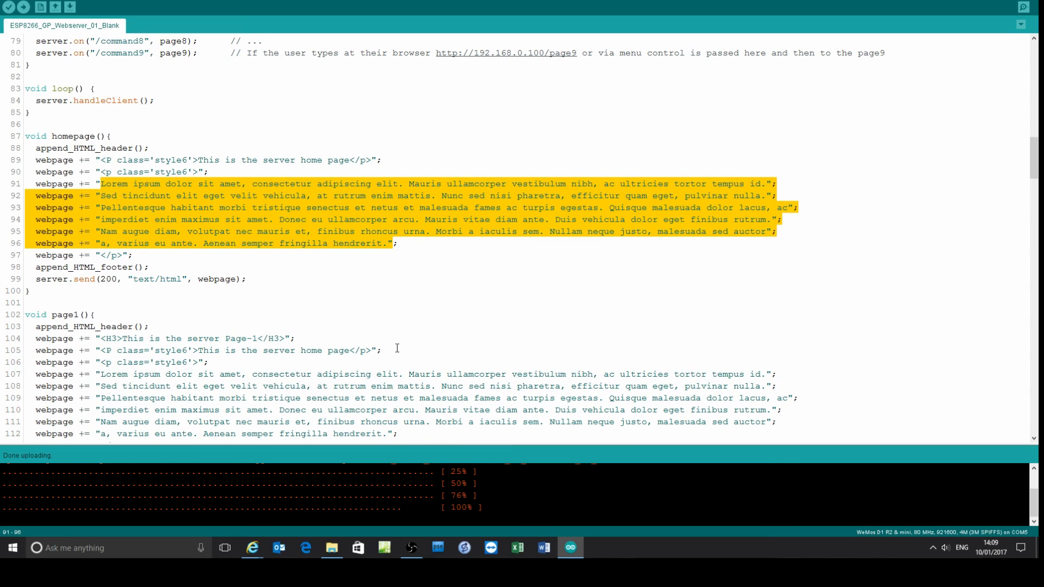
# Highlight the "webpage +=" append on line 91 and move to the end of its text.
pyautogui.click(37, 184)
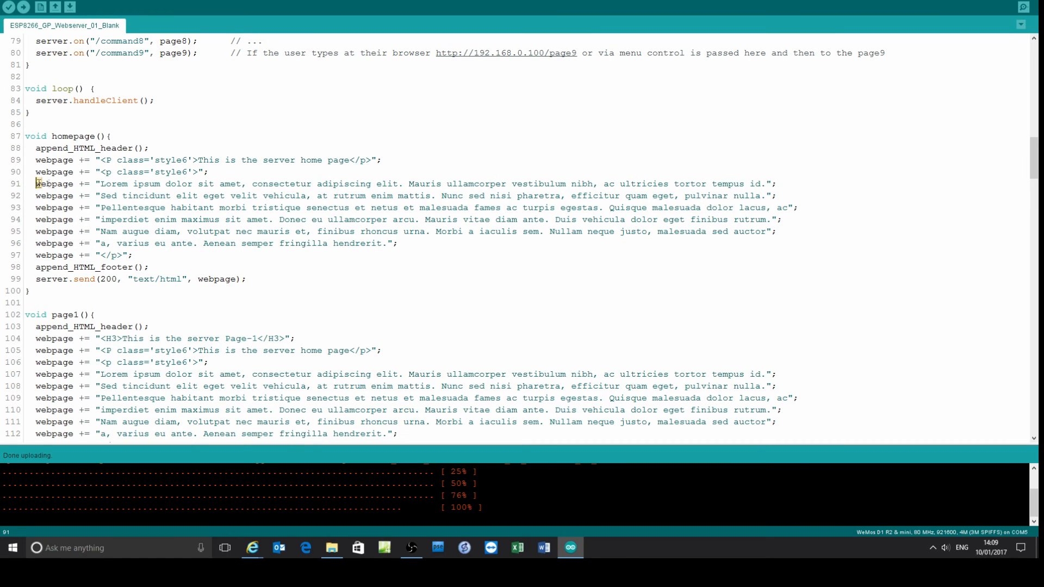
pyautogui.doubleClick(60, 184)
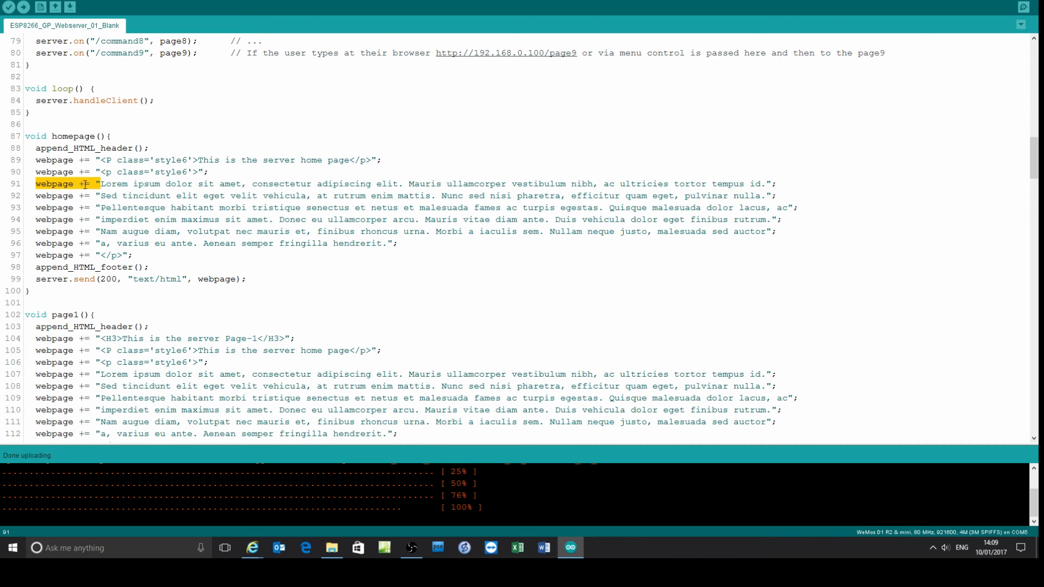
pyautogui.click(763, 184)
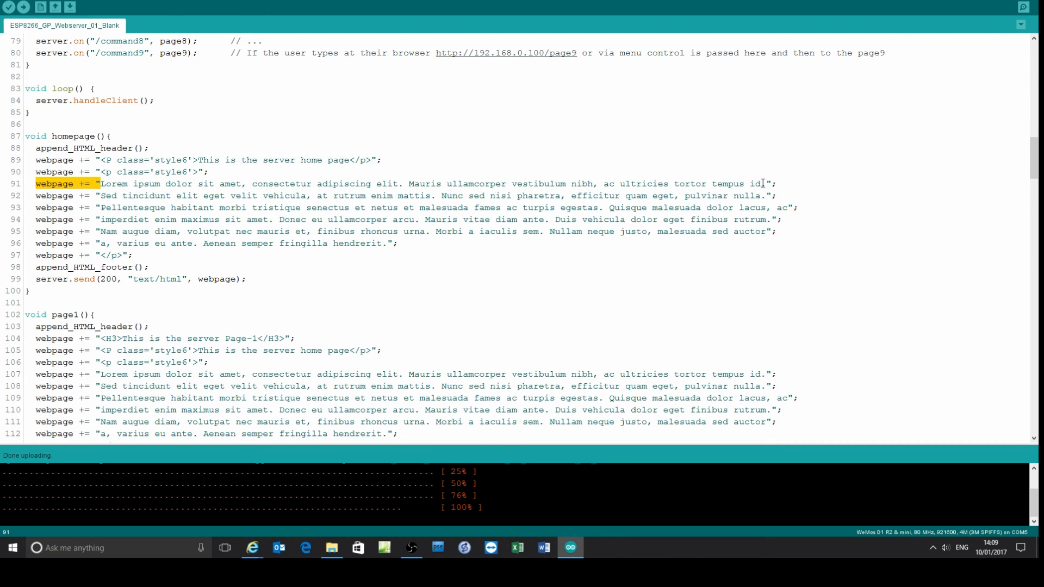